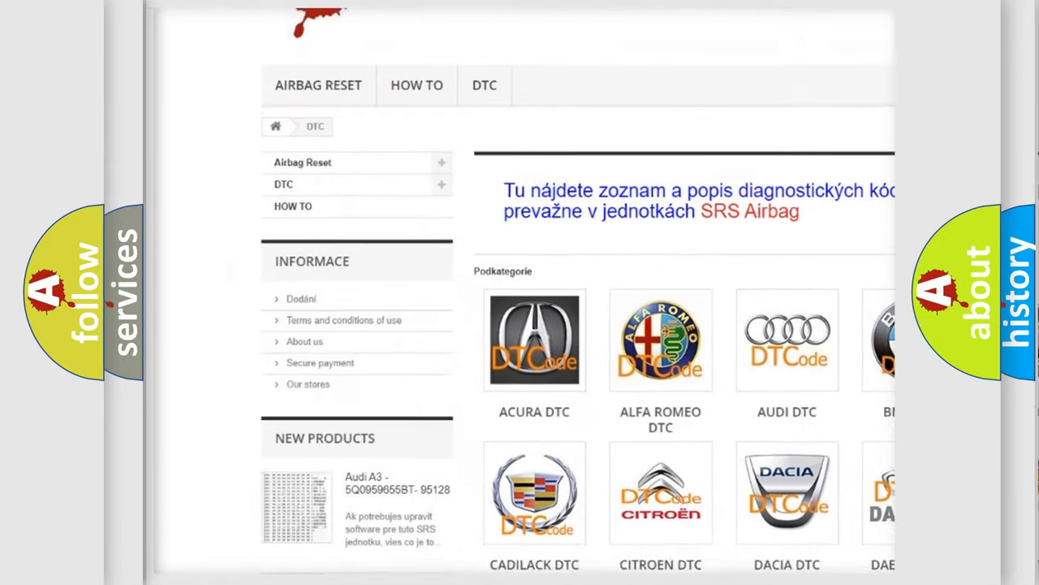
pyautogui.scroll(-3)
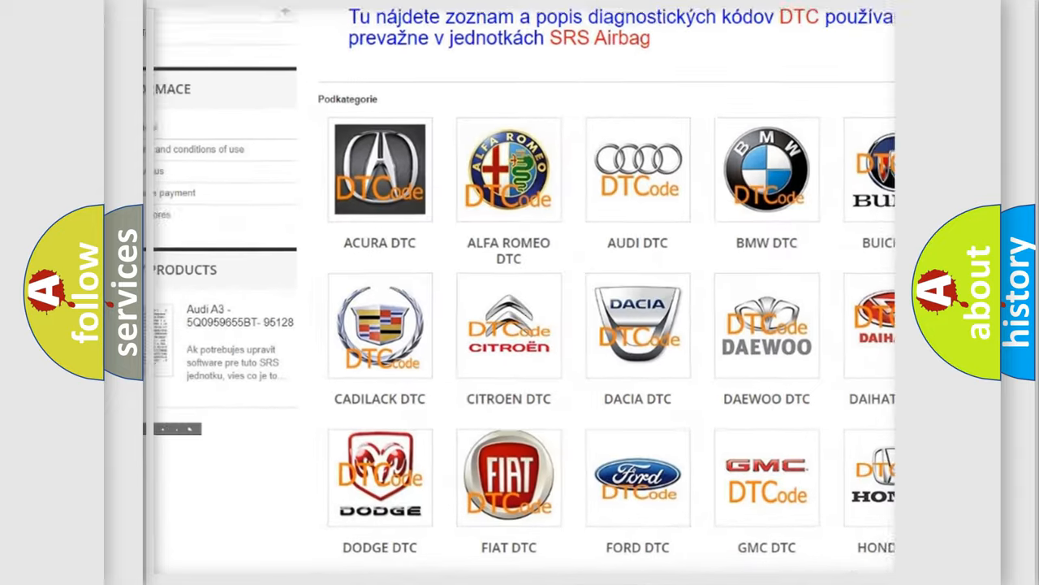
pyautogui.scroll(-3)
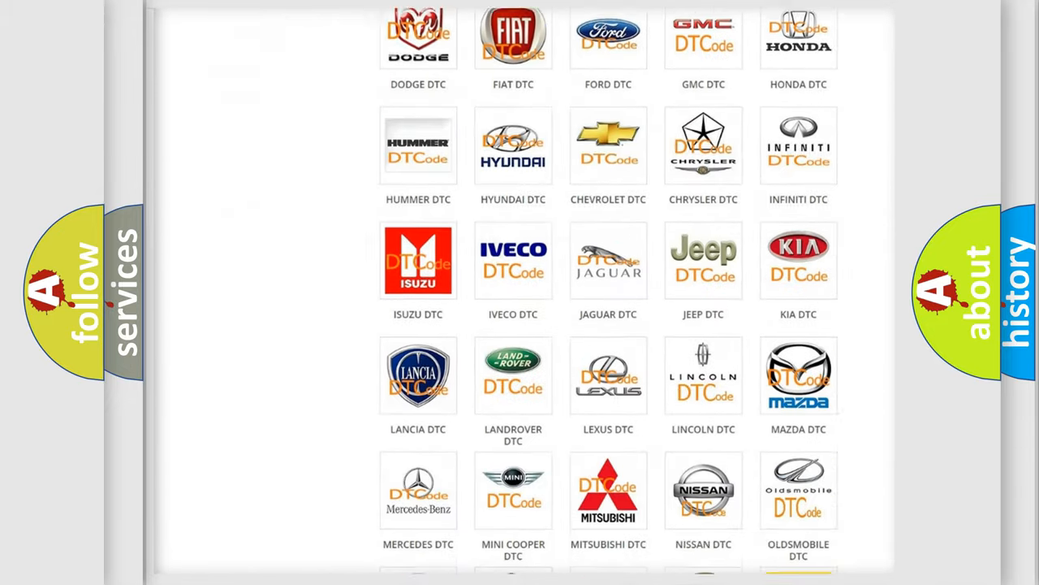
pyautogui.scroll(-3)
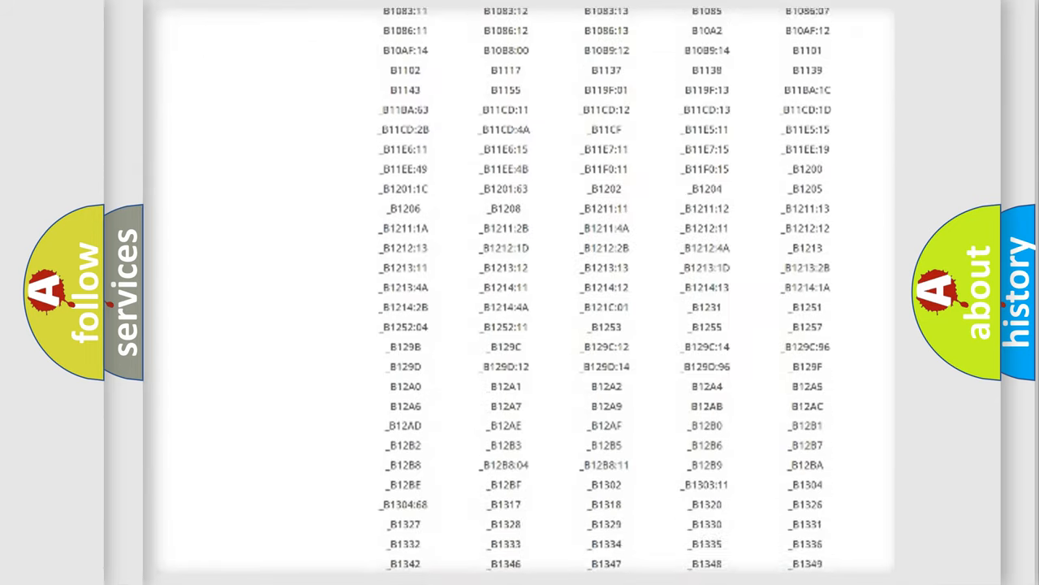
pyautogui.scroll(-3)
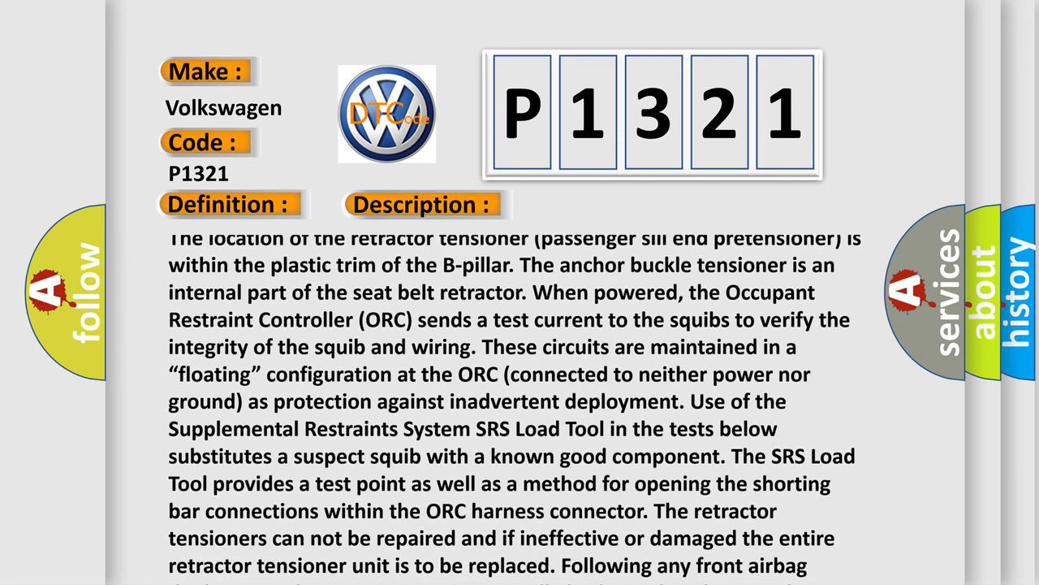
pyautogui.scroll(-3)
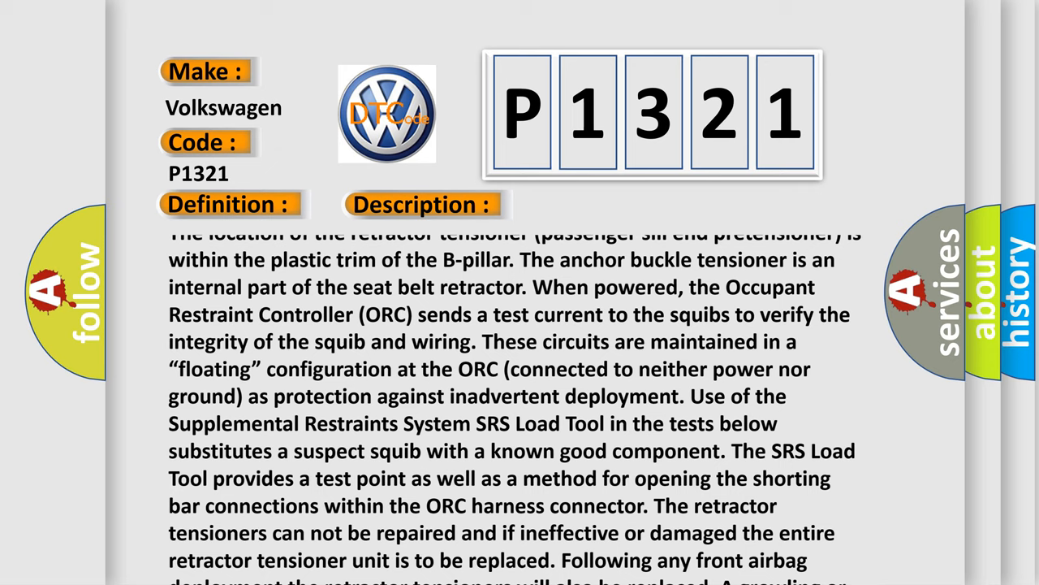
pyautogui.scroll(-3)
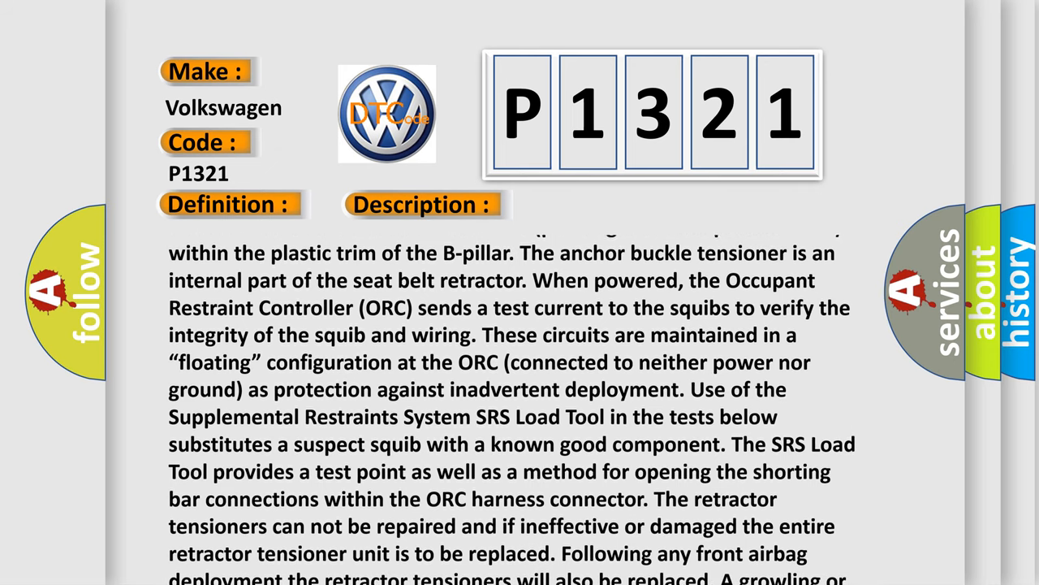
pyautogui.scroll(-3)
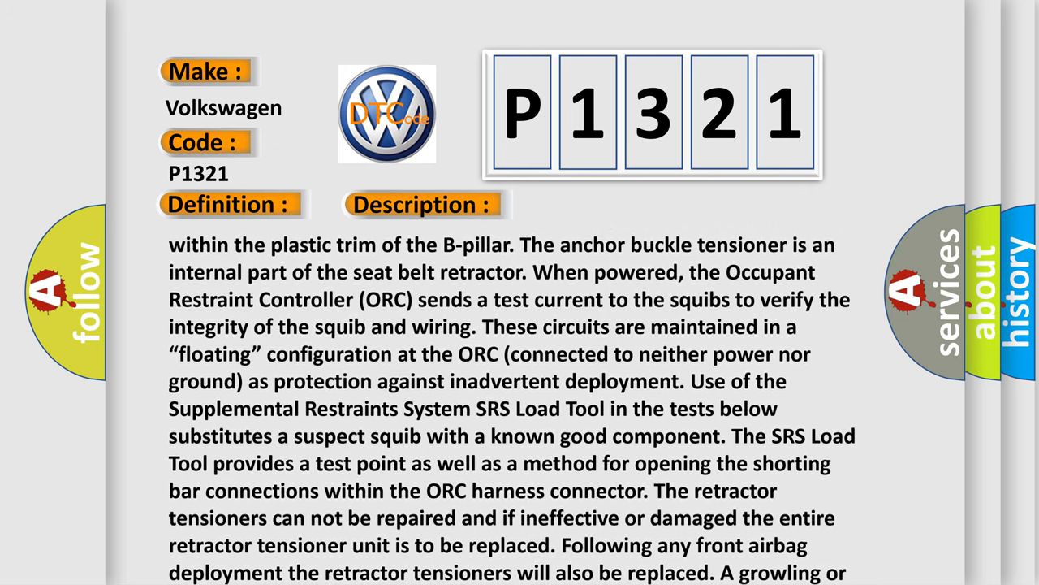
pyautogui.scroll(-3)
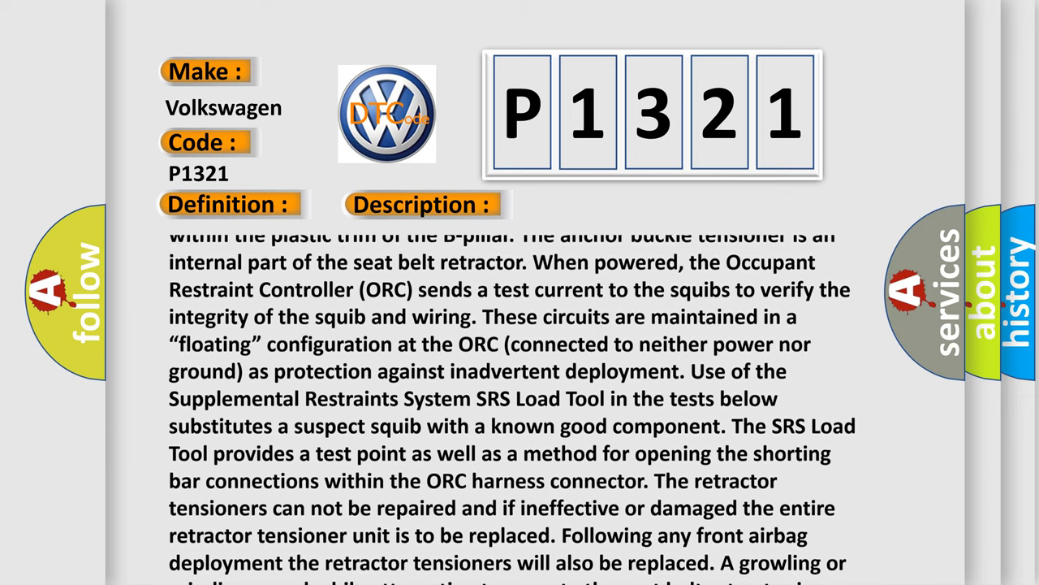
pyautogui.scroll(-3)
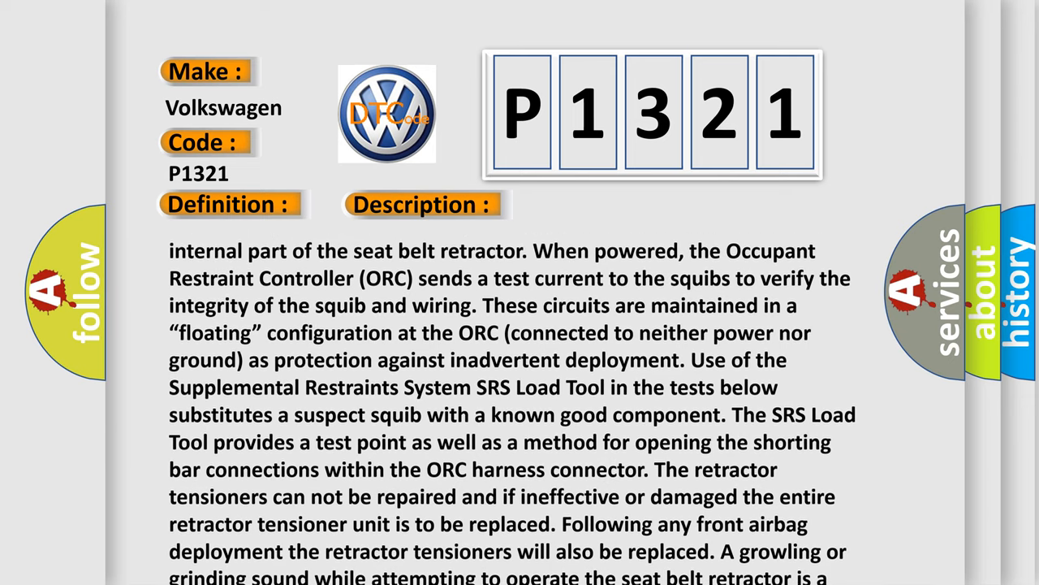
pyautogui.scroll(-3)
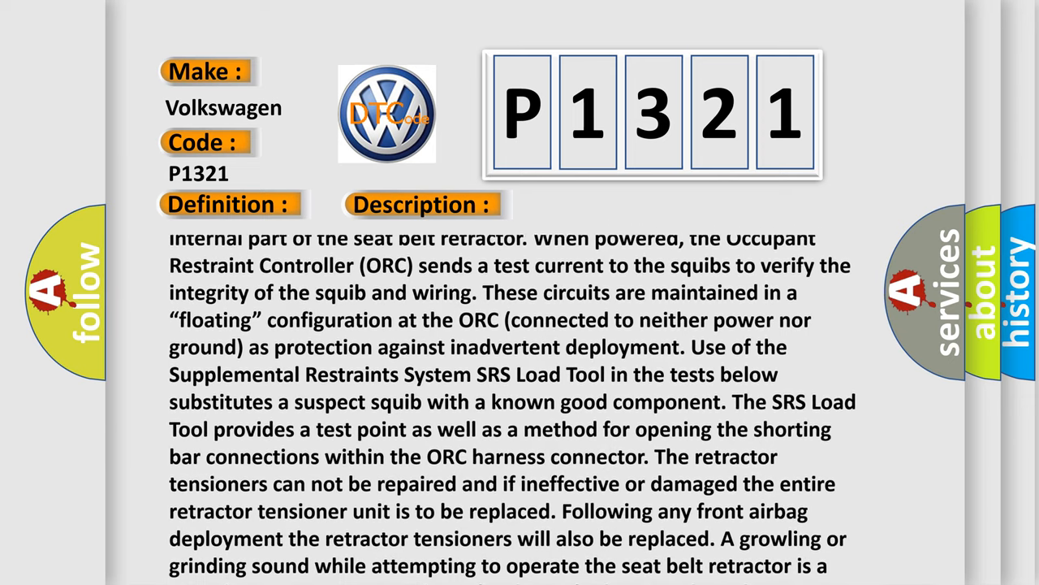
pyautogui.scroll(-3)
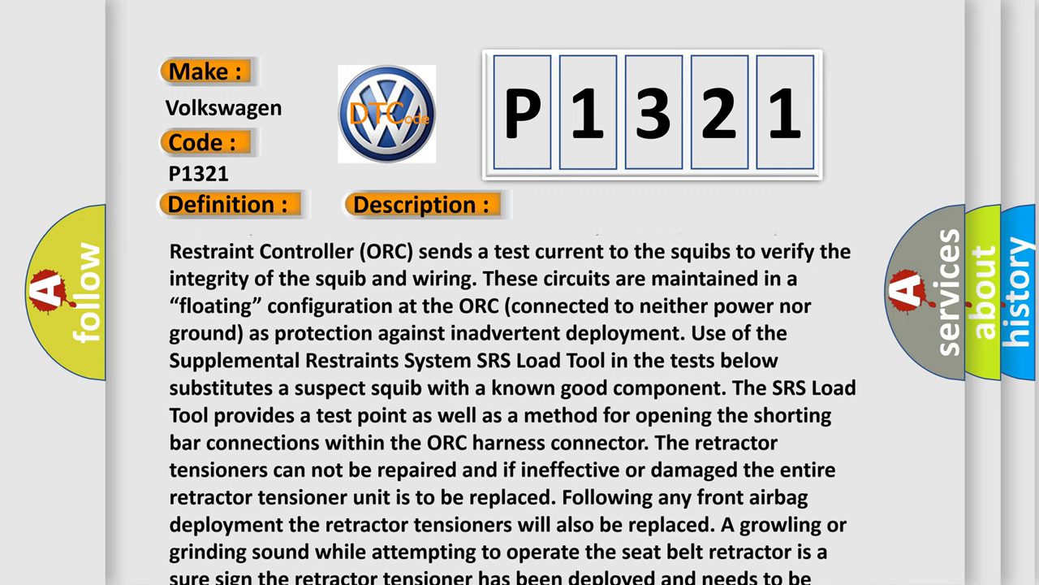
pyautogui.scroll(-3)
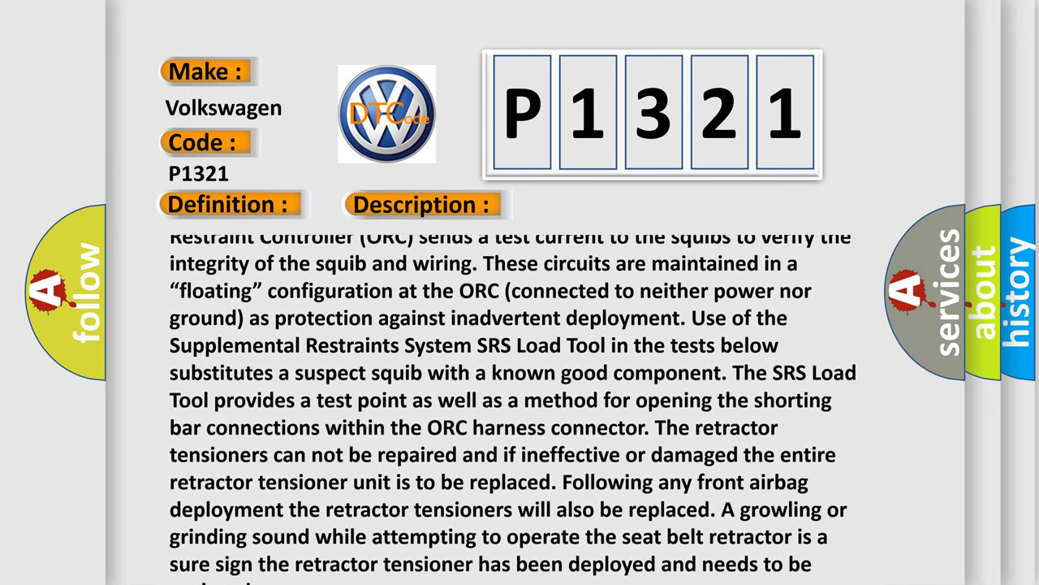
pyautogui.scroll(-3)
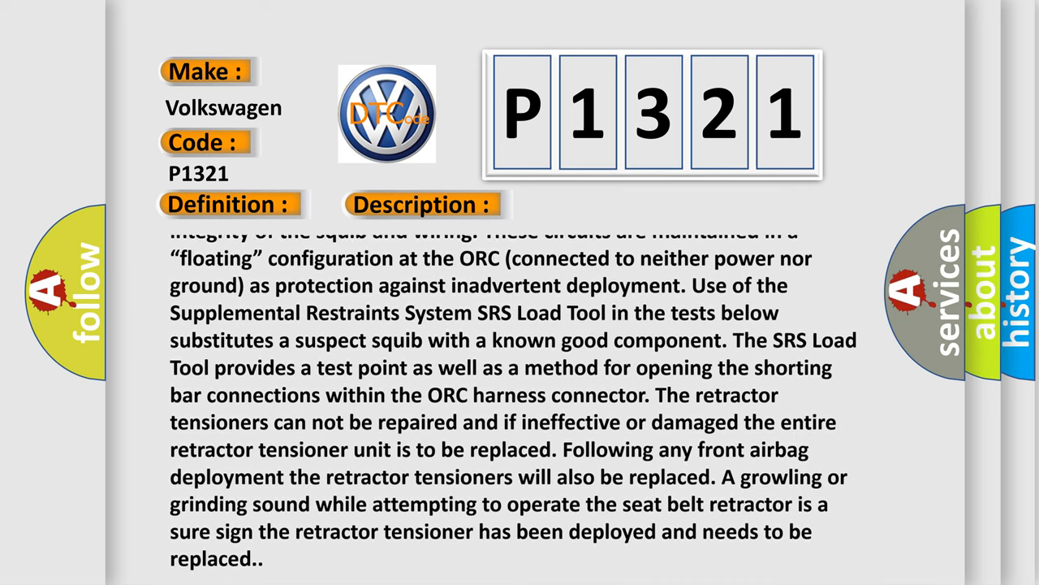